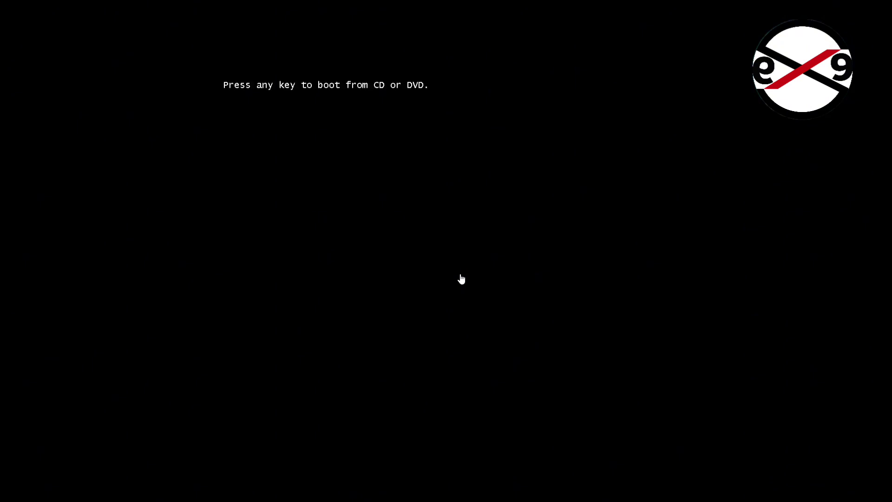
# Boot the computer from the Windows installation disc at the boot prompt.
pyautogui.press('enter')
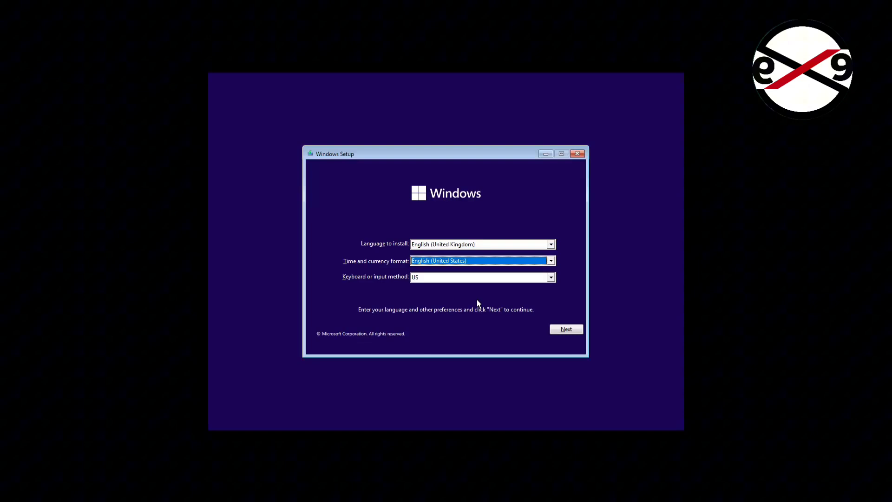
# Accept language and keyboard defaults, choose Repair your computer and launch Command Prompt.
pyautogui.click(566, 328)
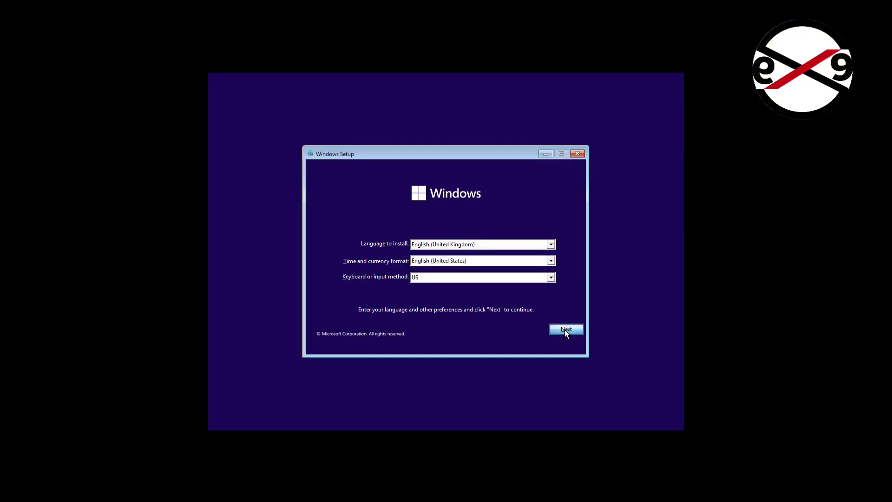
pyautogui.click(565, 329)
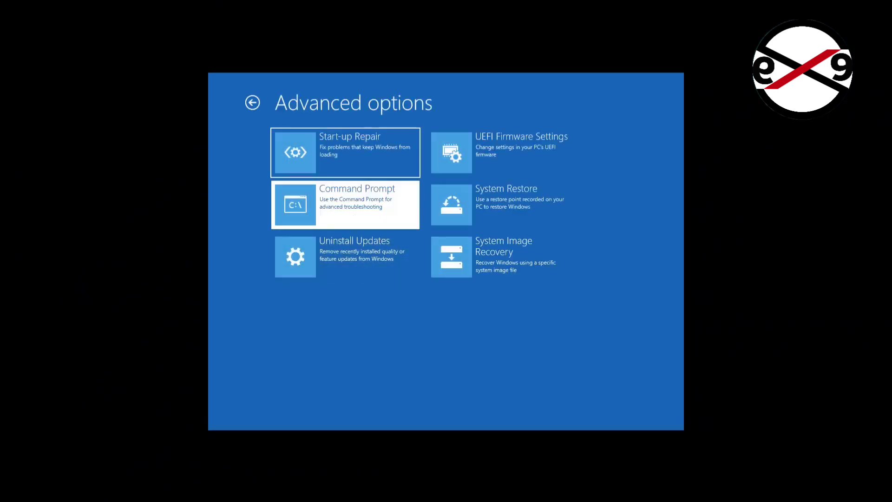
pyautogui.click(345, 204)
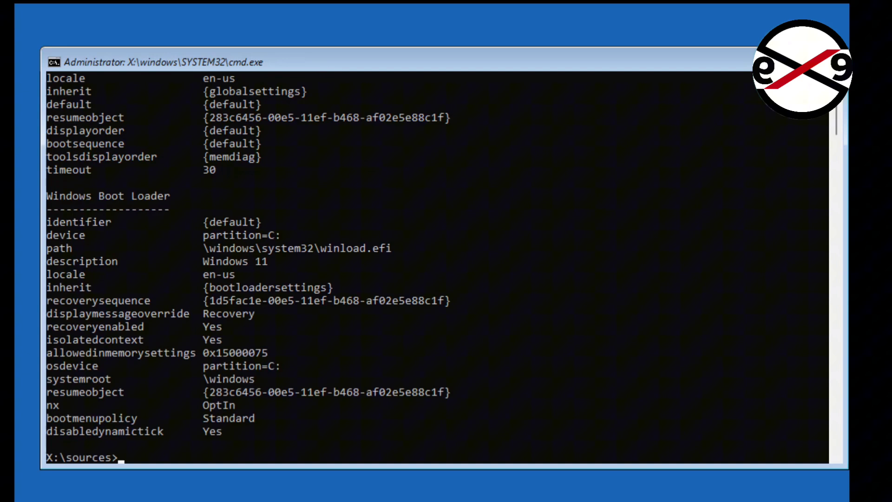
pyautogui.moveTo(197, 245)
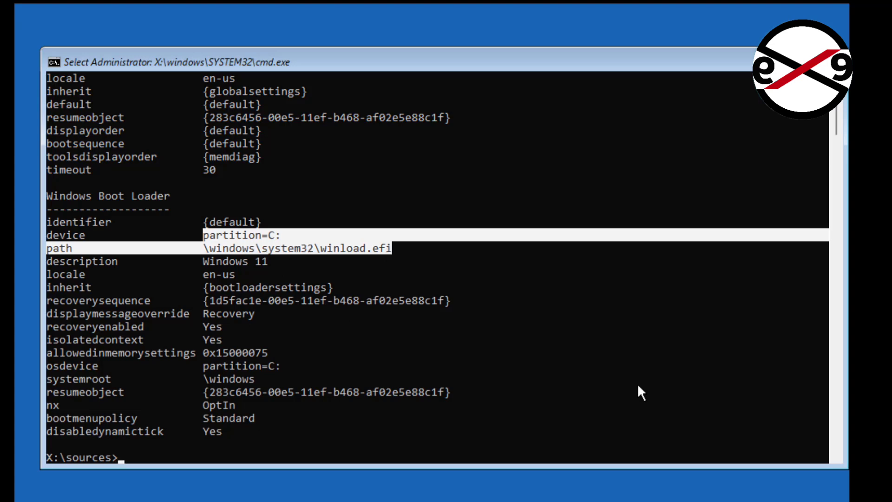
# Run bootrec /fixboot, then rewrite the system volume bootcode with bootsect /nt60 sys.
pyautogui.write('boo')
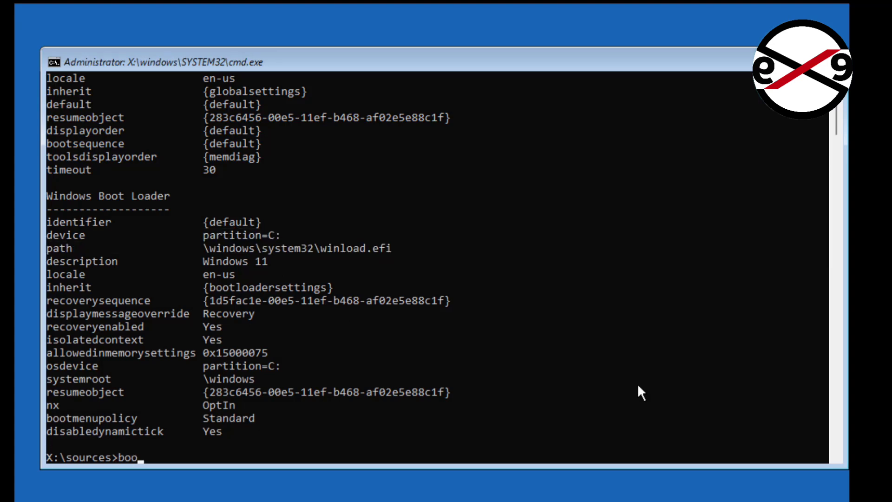
pyautogui.write('trec /')
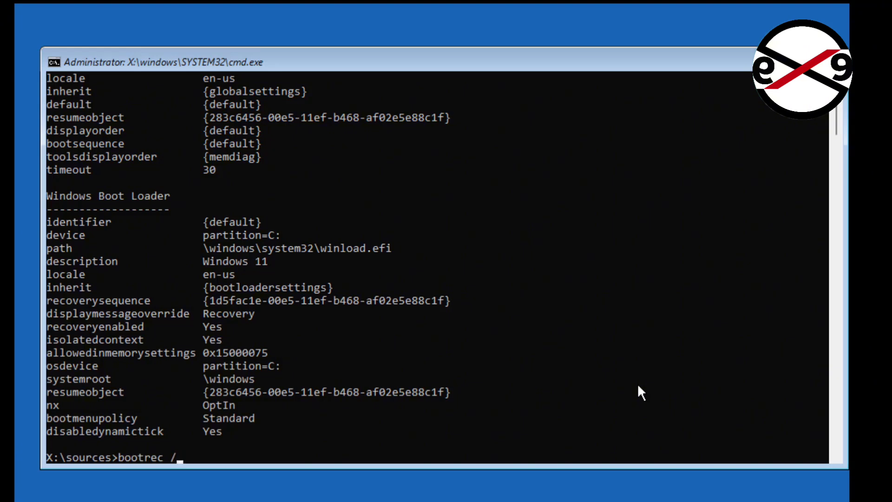
pyautogui.write('fixboot')
pyautogui.write('bootsect /')
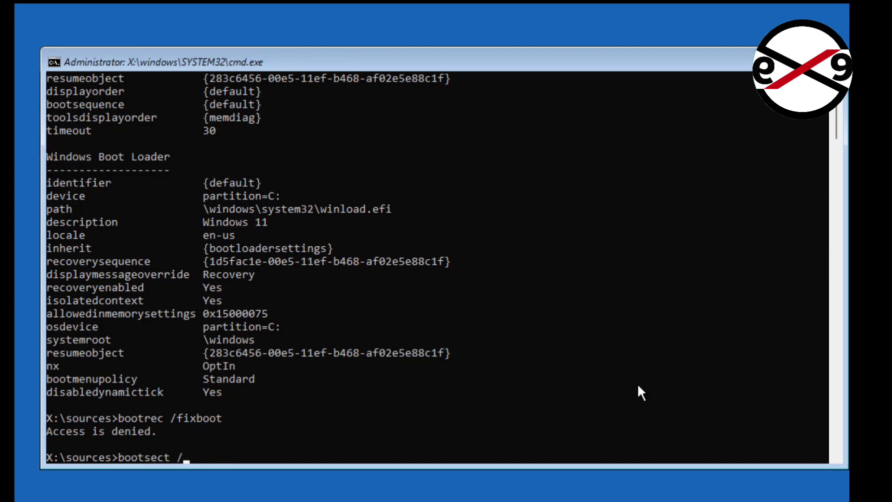
pyautogui.write('nt60')
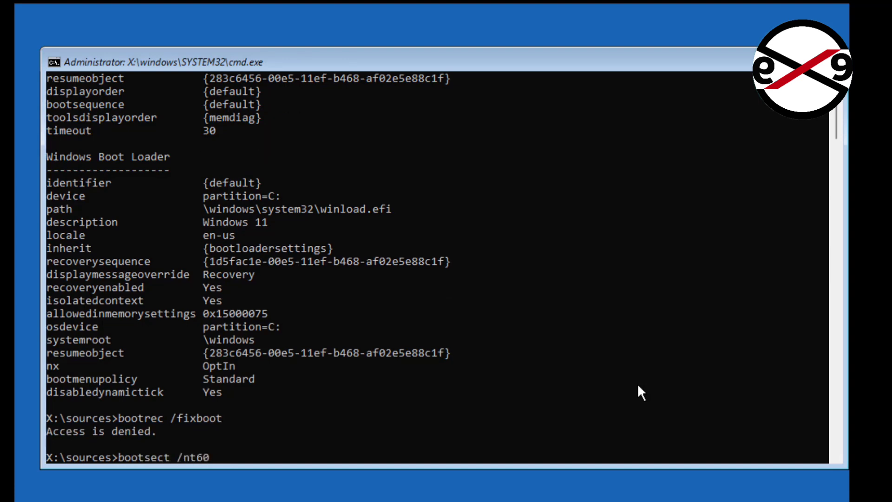
pyautogui.write('sys')
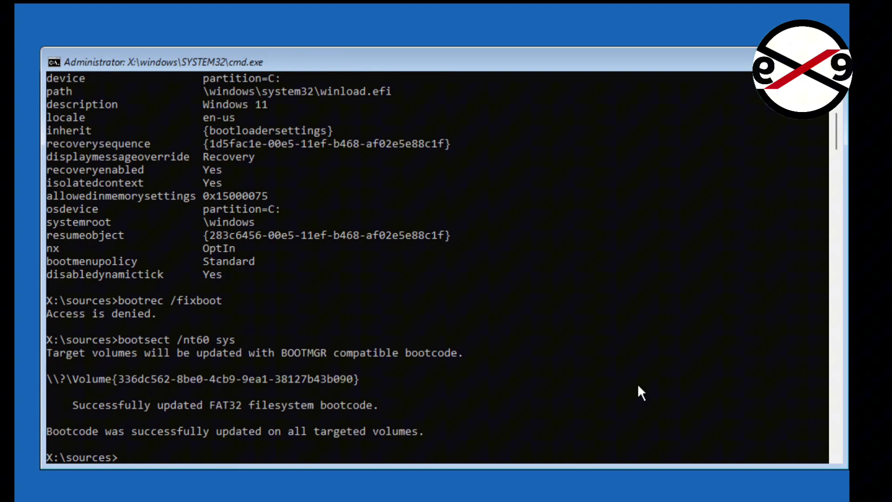
# Rerun bootrec /fixboot and /fixmbr successfully, then start DiskPart.
pyautogui.write('bootrec /fix')
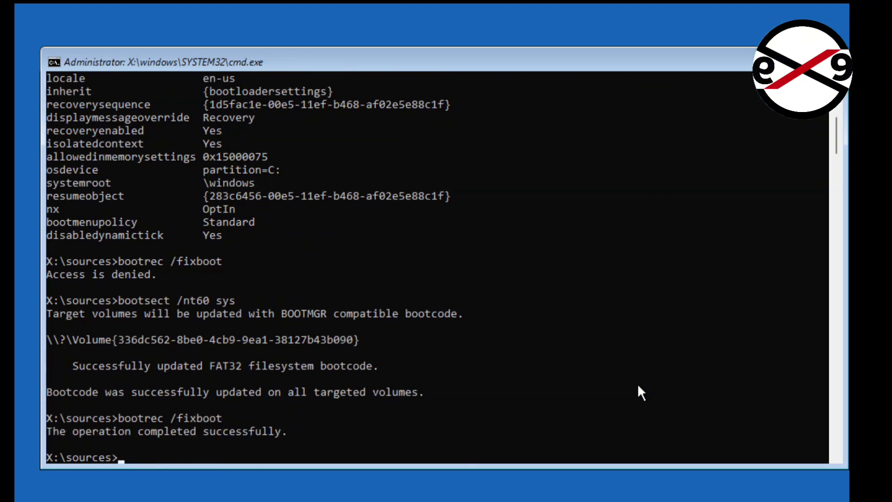
pyautogui.write('bootrec /fixmbr')
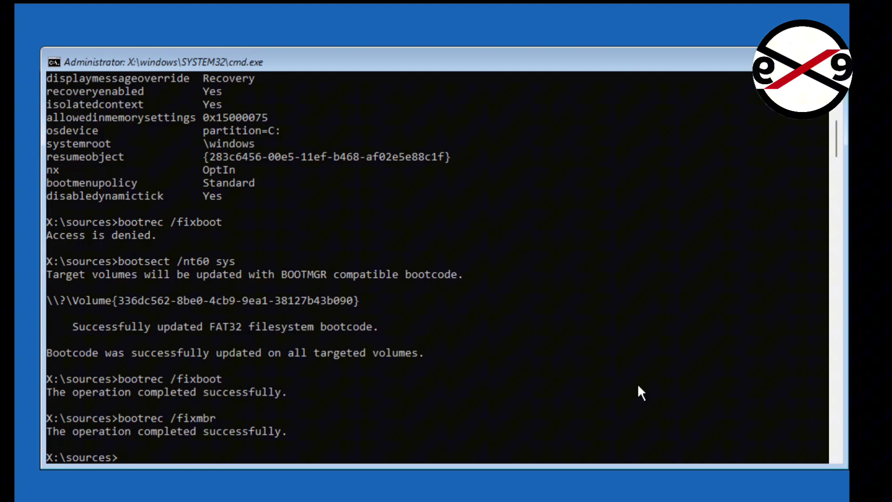
pyautogui.write('diskpart')
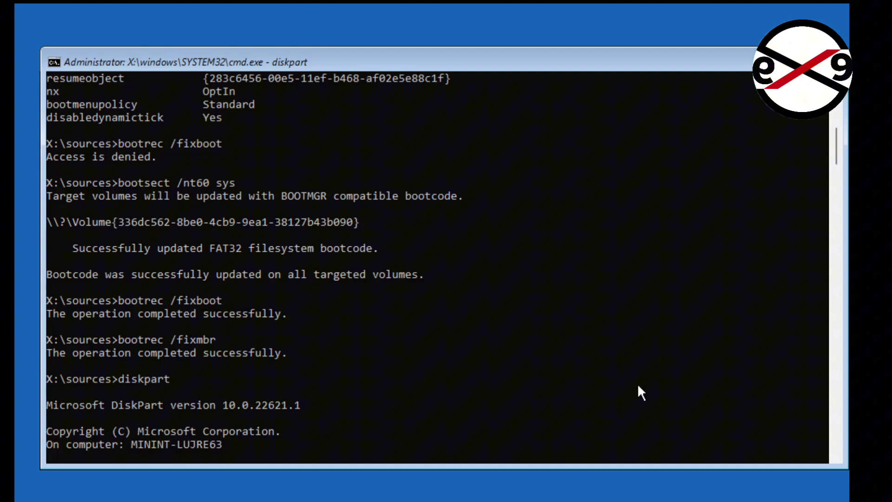
# List disks, select disk 0 and list volumes to locate the 100 MB FAT32 volume 3.
pyautogui.press('Enter')
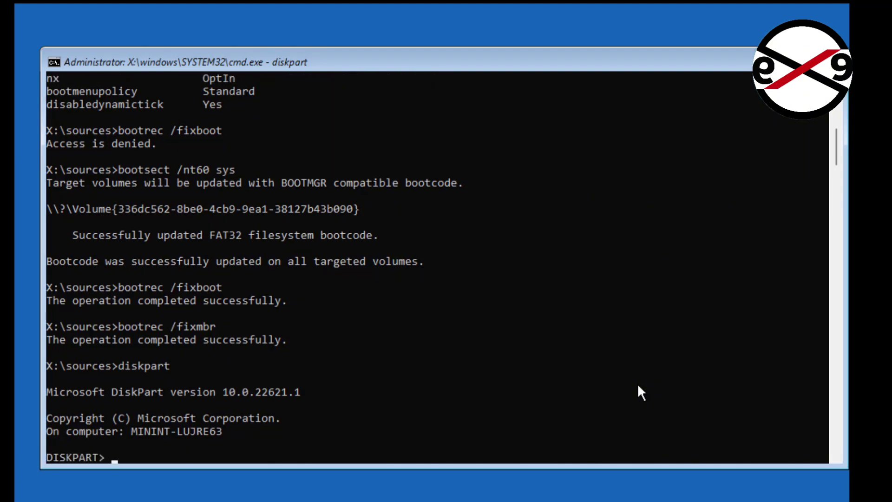
pyautogui.write('list disk')
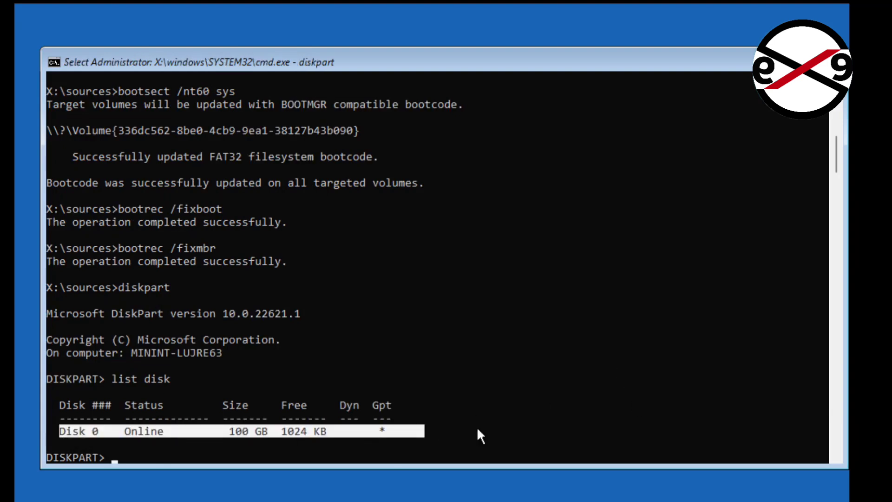
pyautogui.write('sel disk')
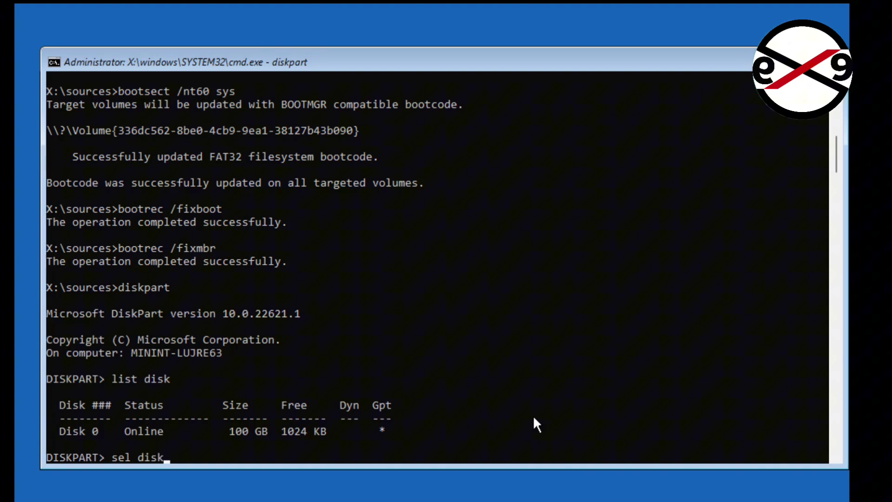
pyautogui.write('0')
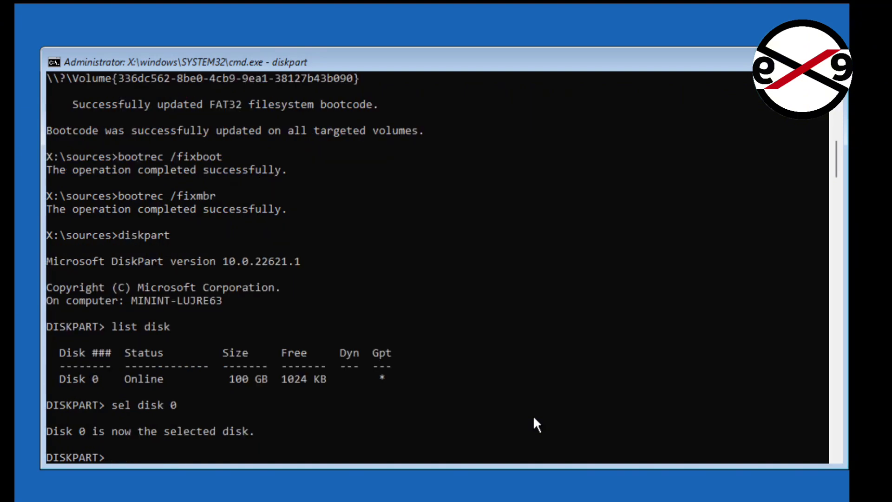
pyautogui.write('l')
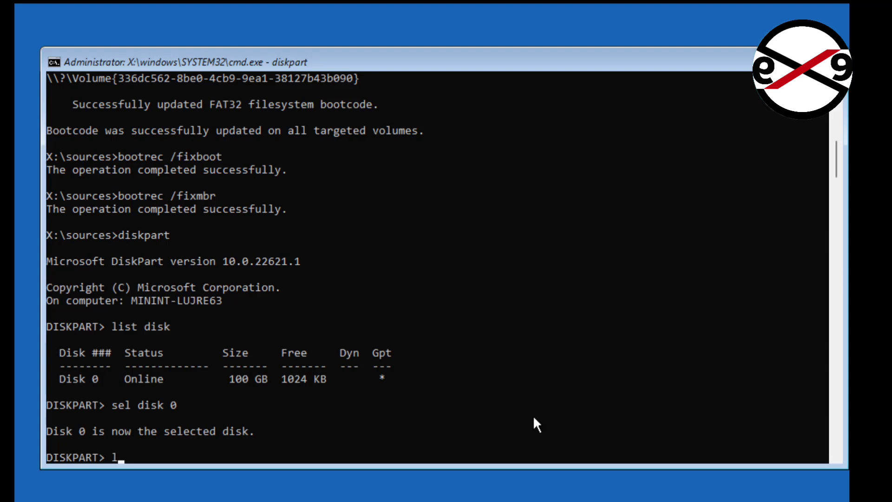
pyautogui.write('list vol')
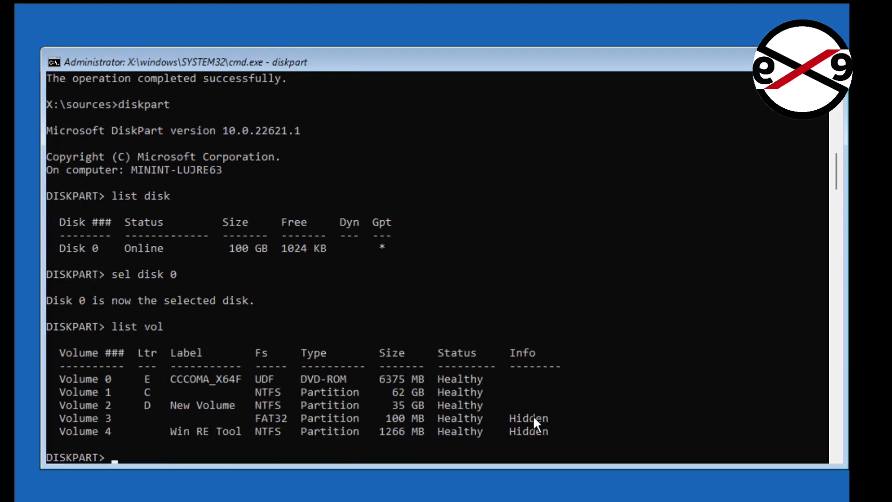
pyautogui.moveTo(158, 418)
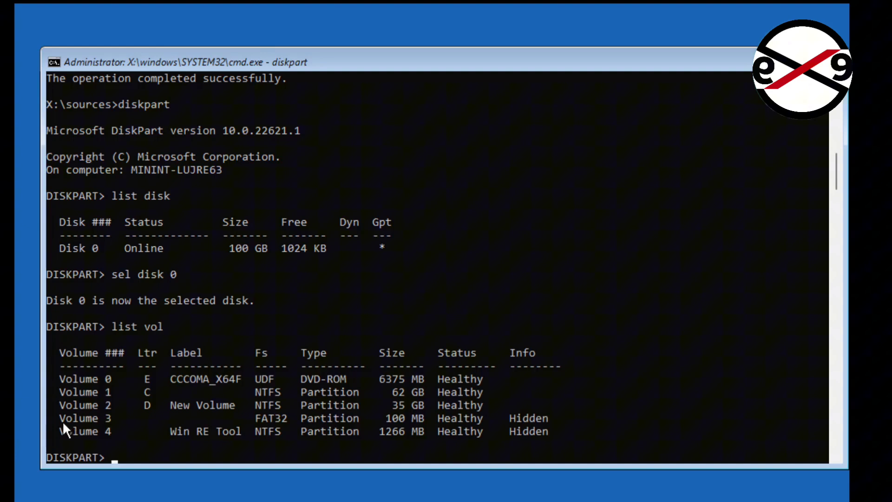
pyautogui.click(228, 418)
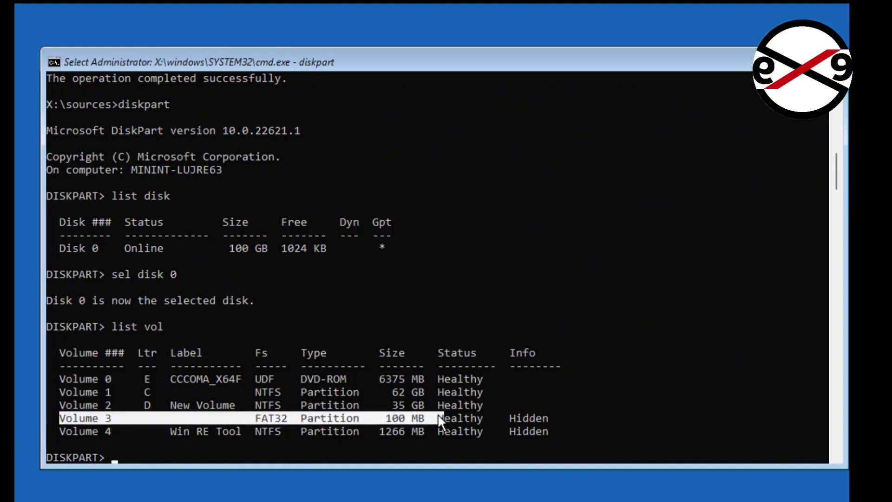
# Select volume 3, assign it drive letter Z and exit DiskPart.
pyautogui.write('select volume 3')
pyautogui.write('a')
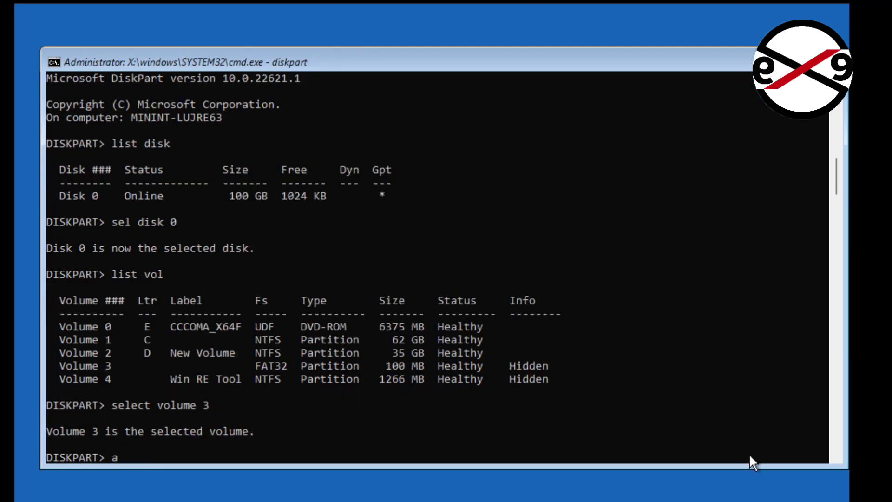
pyautogui.write('ssign')
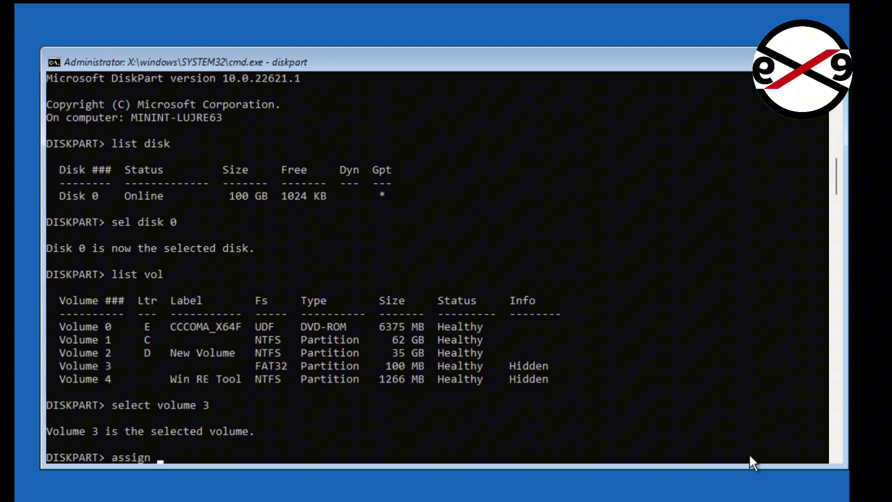
pyautogui.write('letter=')
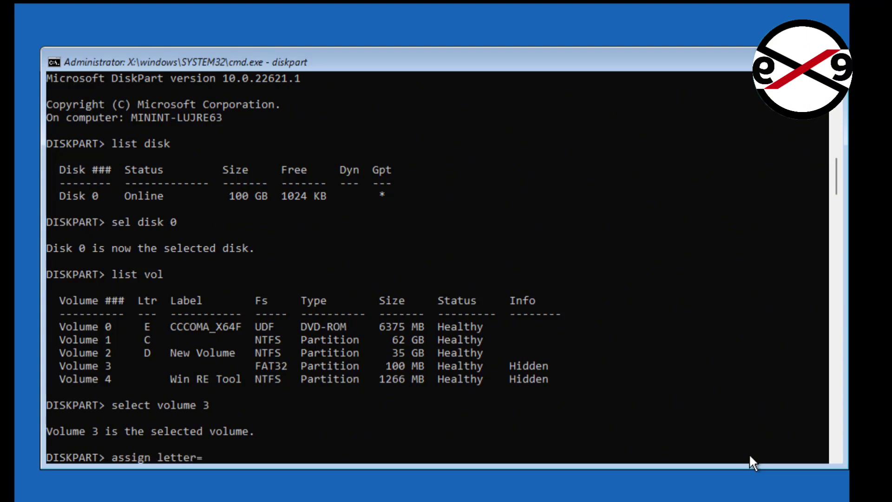
pyautogui.write('z')
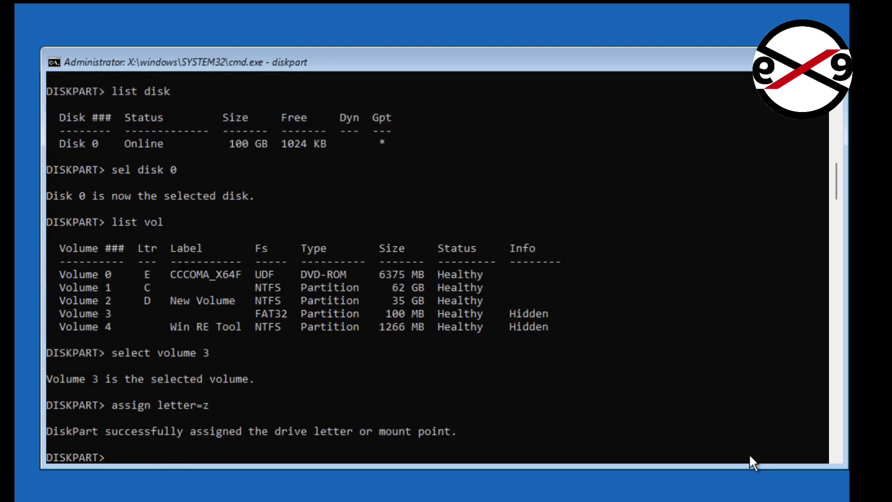
pyautogui.write('exit')
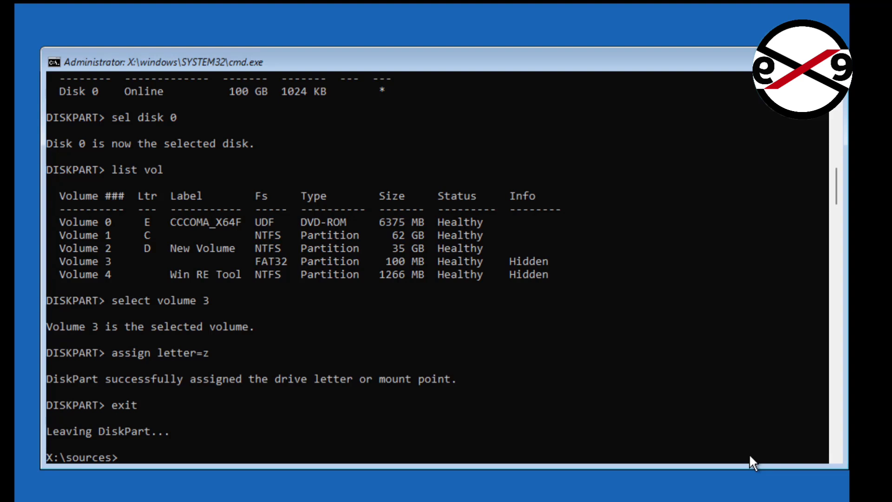
# Change the working folder to Z:\EFI\Microsoft\Boot.
pyautogui.write('cd z')
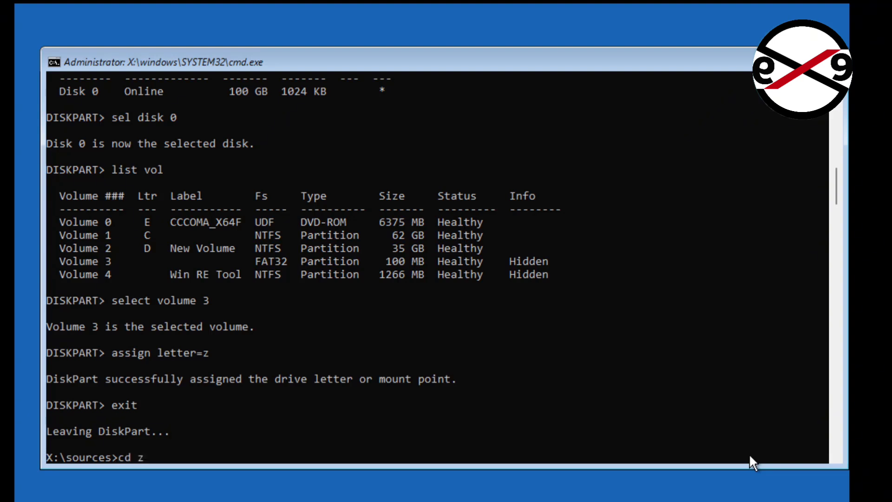
pyautogui.write(':\\efi')
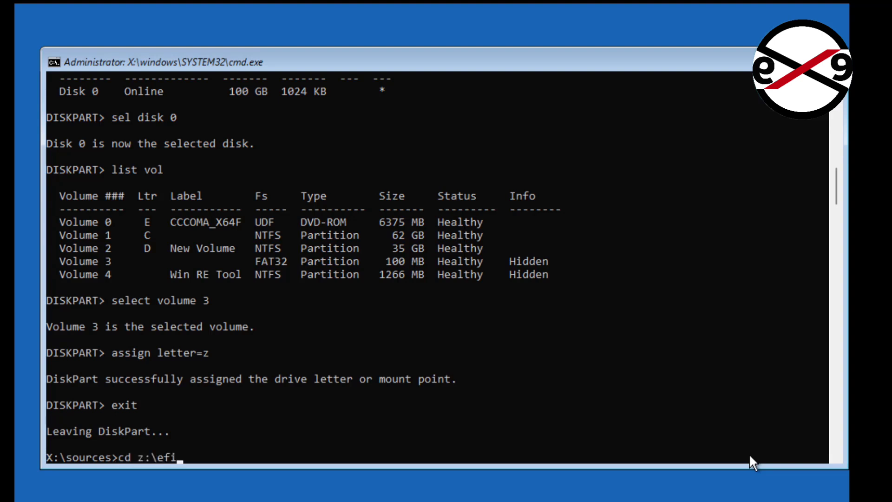
pyautogui.write('\\micro')
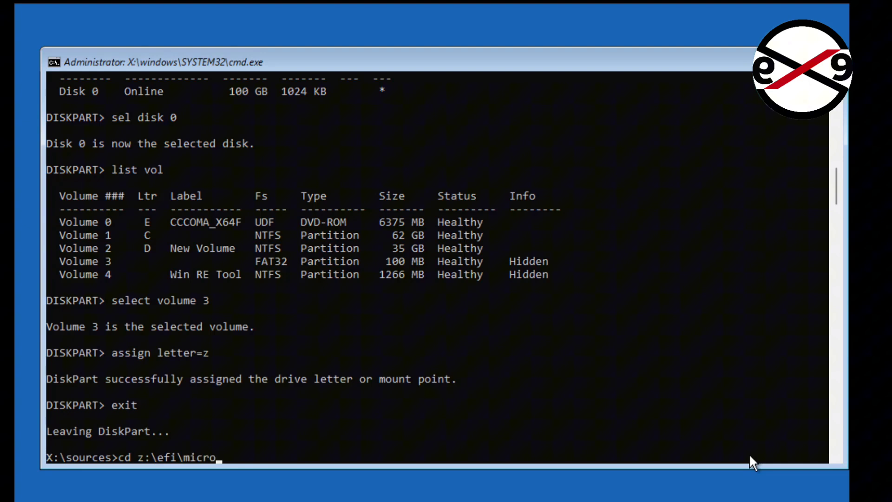
pyautogui.write('soft\\boot')
pyautogui.write('z:')
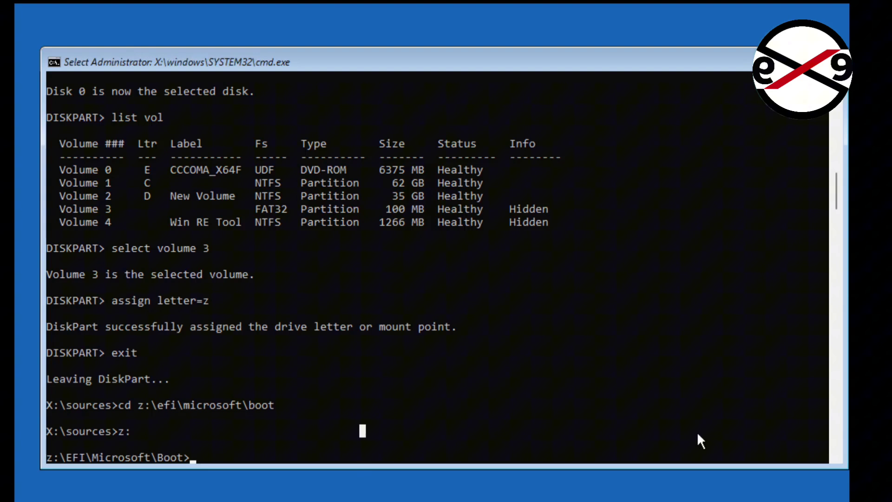
# Clear hidden/read-only/system attributes on bcd and rename it to bcd30.old.
pyautogui.write('attrib')
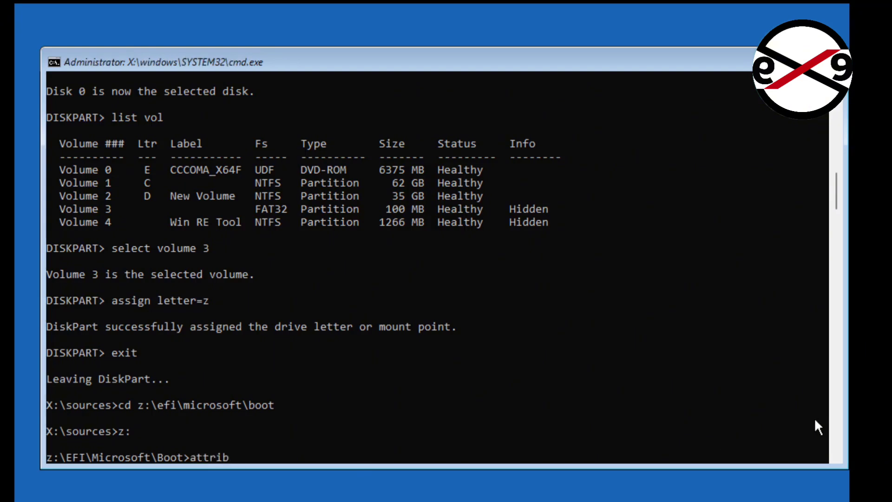
pyautogui.write('bcd -h -r -s')
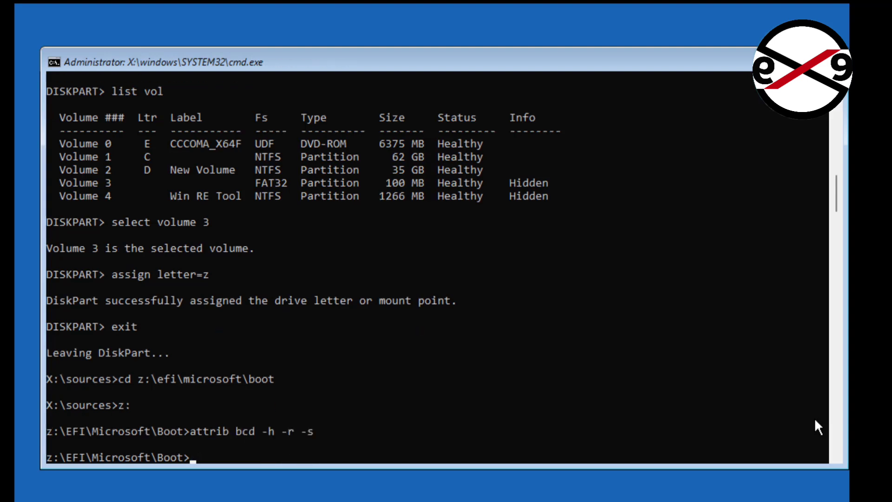
pyautogui.write('ren')
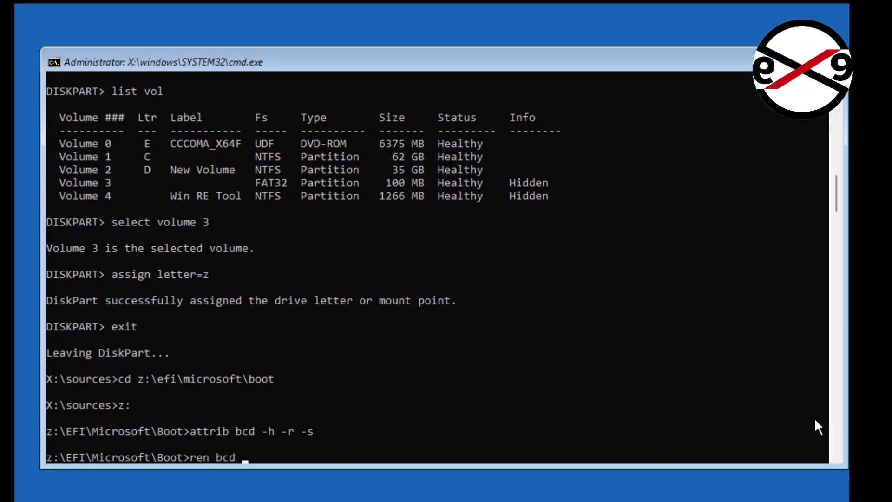
pyautogui.write('bcd30.old')
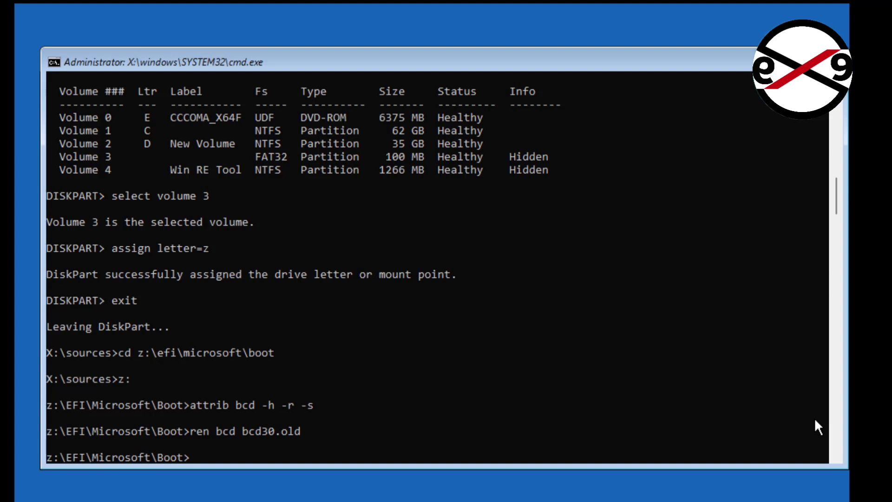
pyautogui.write('bootrec /rebuild')
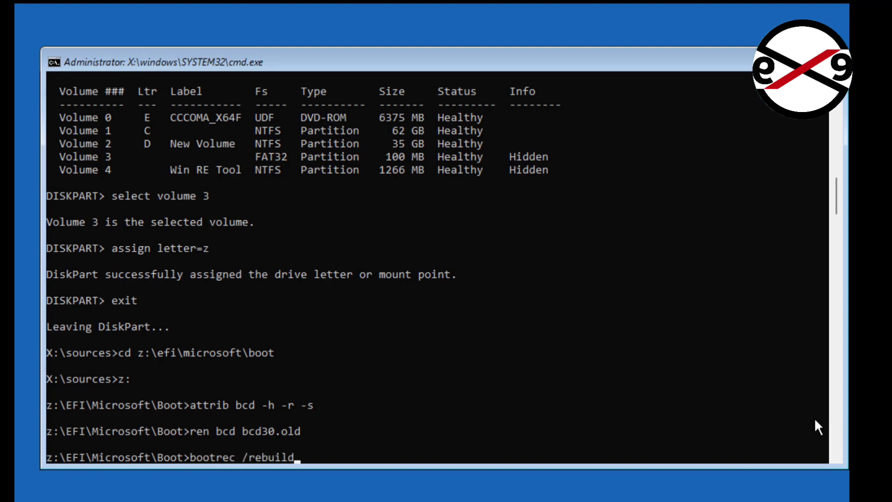
# Run bootrec /rebuildbcd and answer A to add the C:\Windows installation.
pyautogui.press('enter')
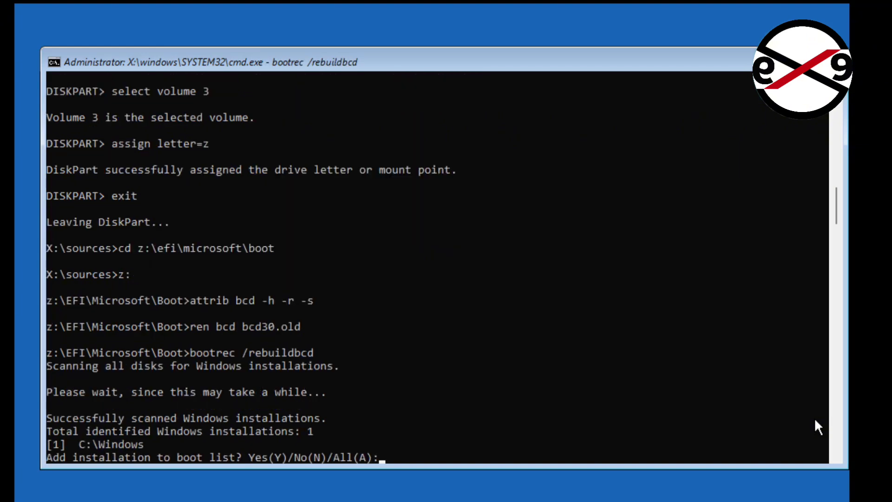
pyautogui.write('A')
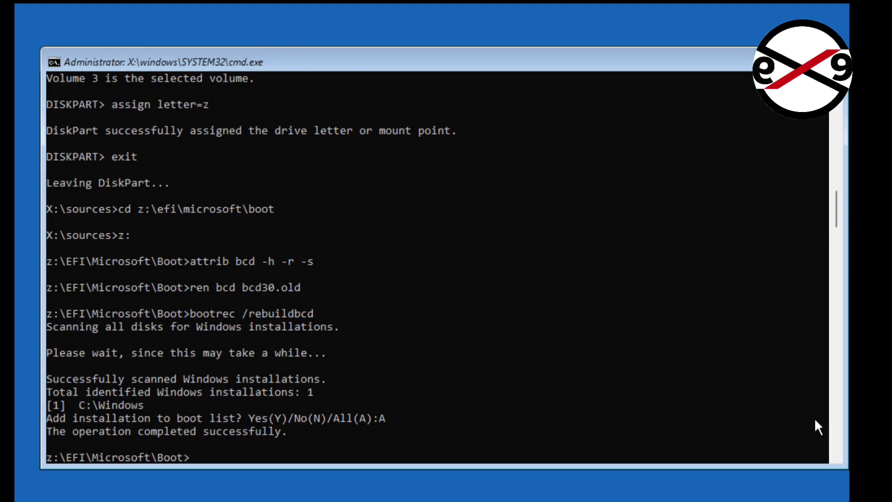
# Enter the bcdboot c:\windows /s z: command to copy boot files to Z:.
pyautogui.write('bcdboot')
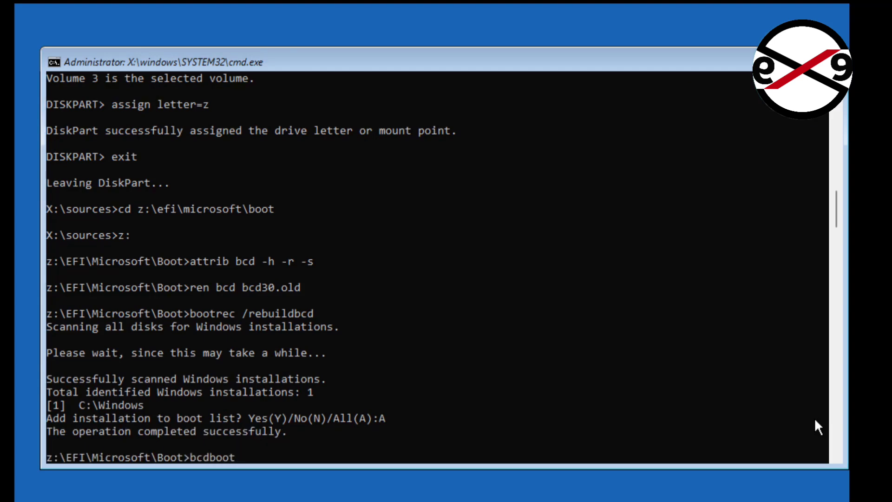
pyautogui.write('c:\\wi')
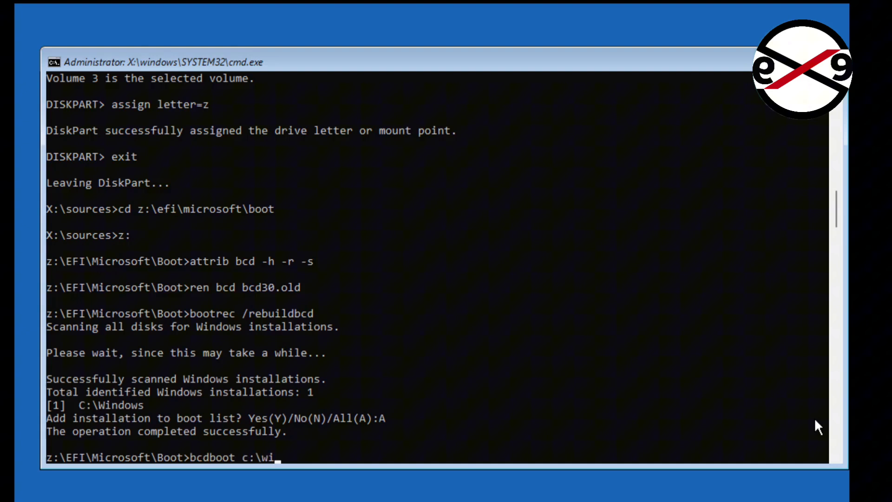
pyautogui.write('ndows')
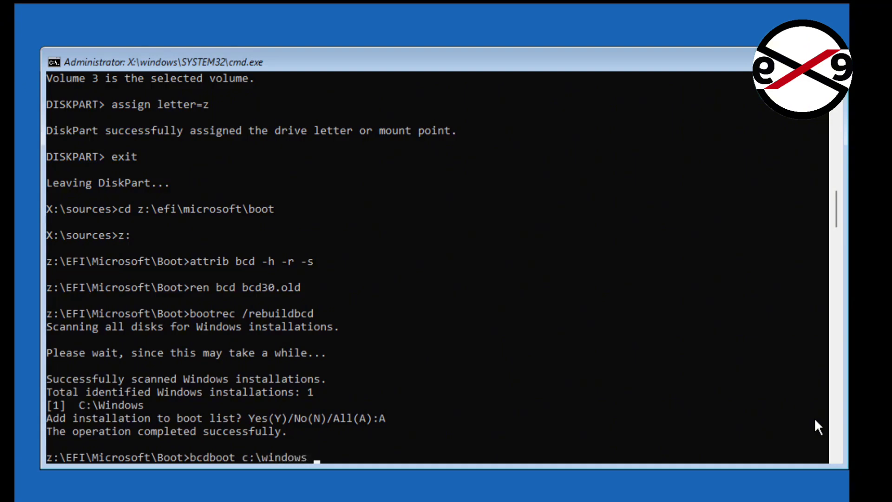
pyautogui.write('/s z')
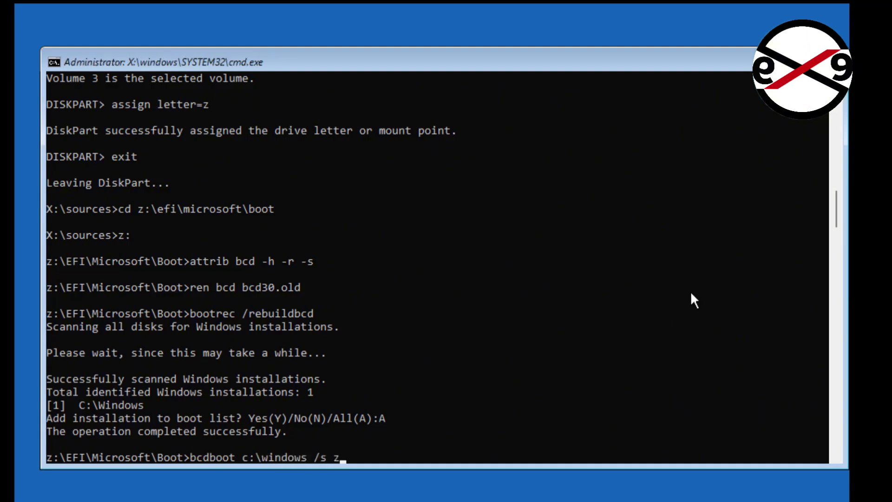
pyautogui.write(':')
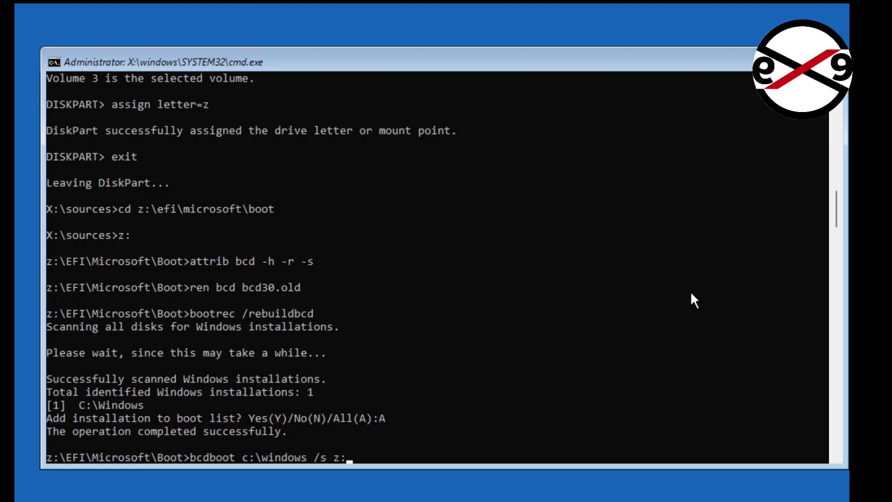
pyautogui.write('/')
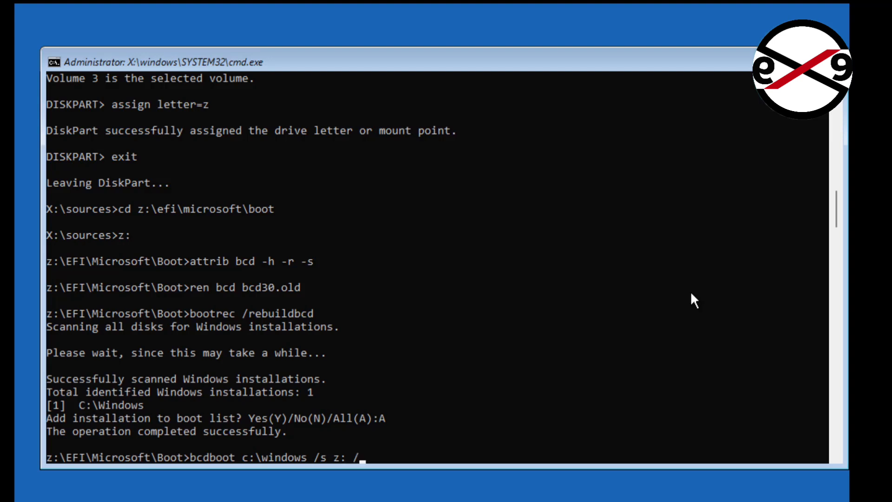